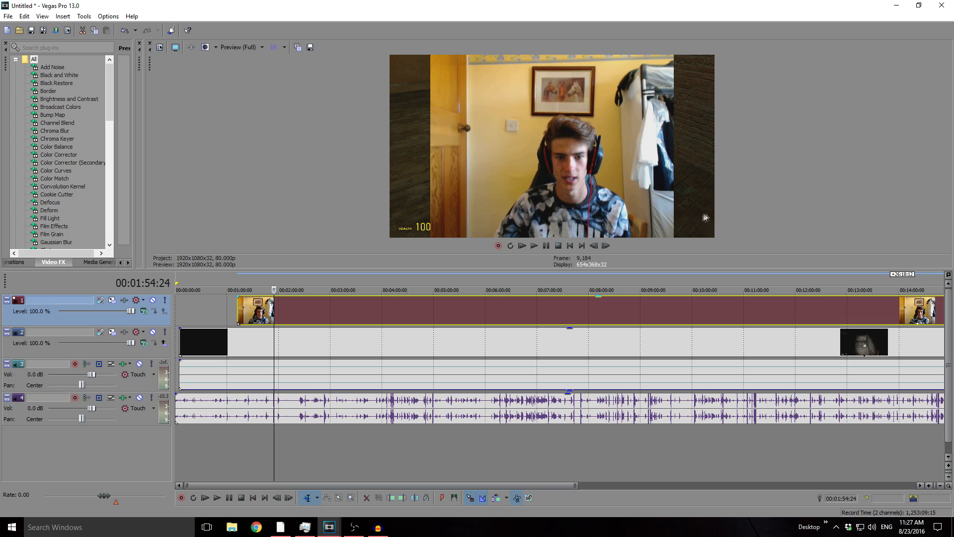
pyautogui.moveTo(775, 214)
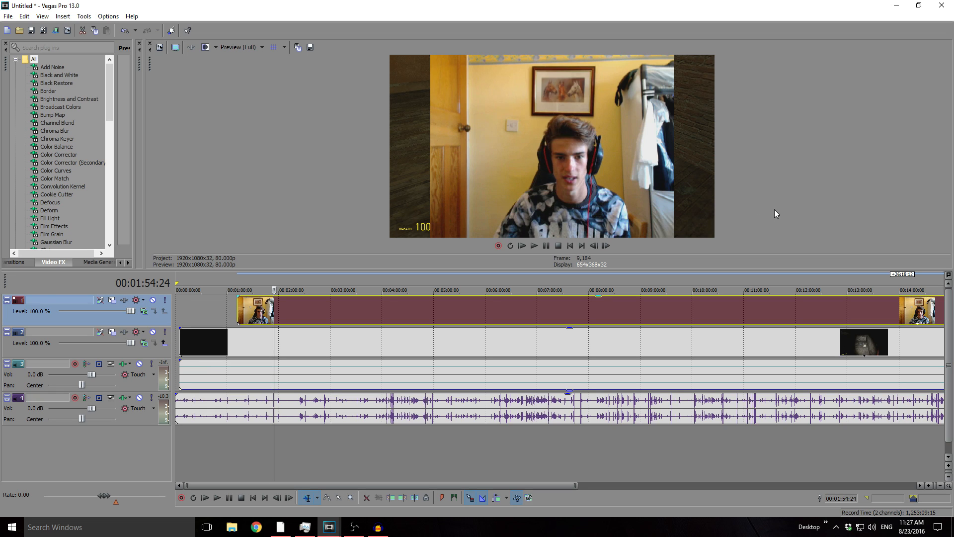
pyautogui.moveTo(798, 211)
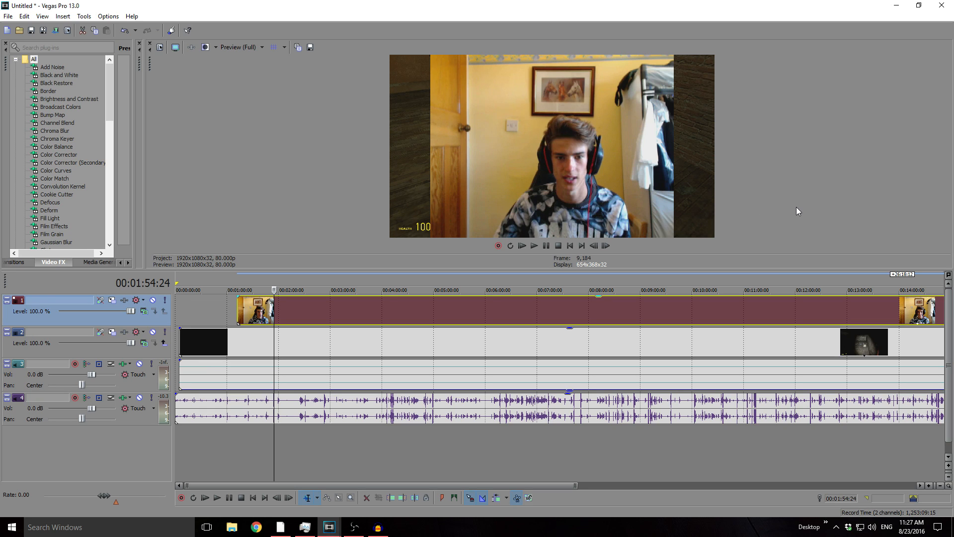
pyautogui.moveTo(761, 194)
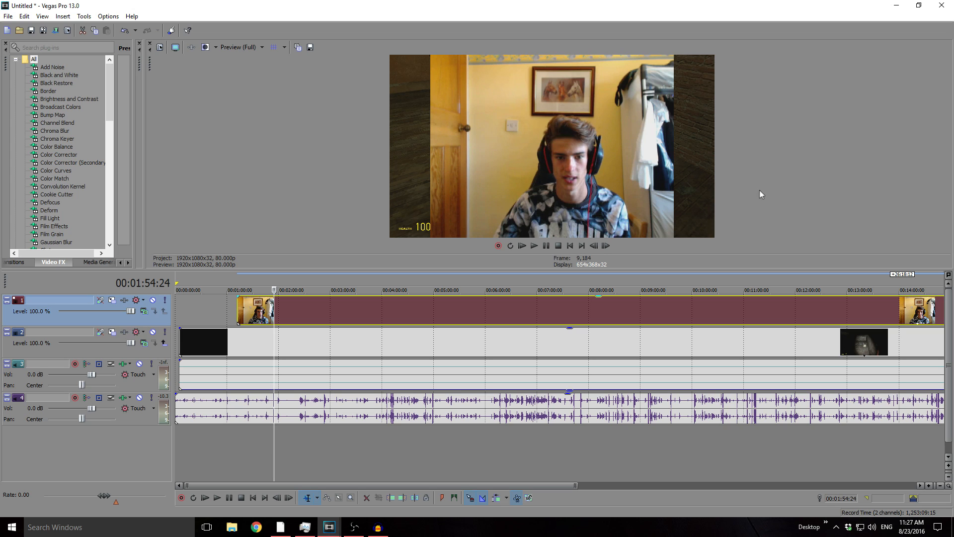
pyautogui.moveTo(590, 144)
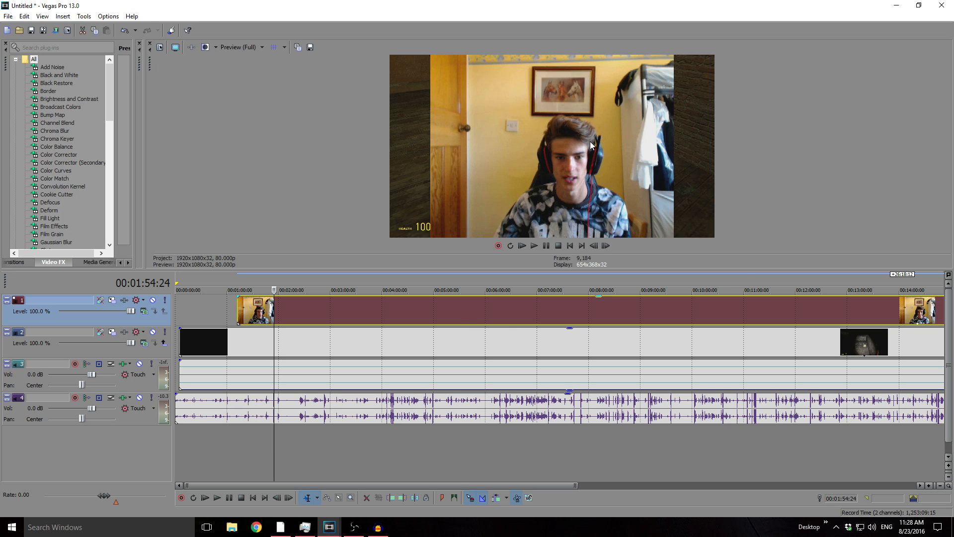
pyautogui.moveTo(576, 165)
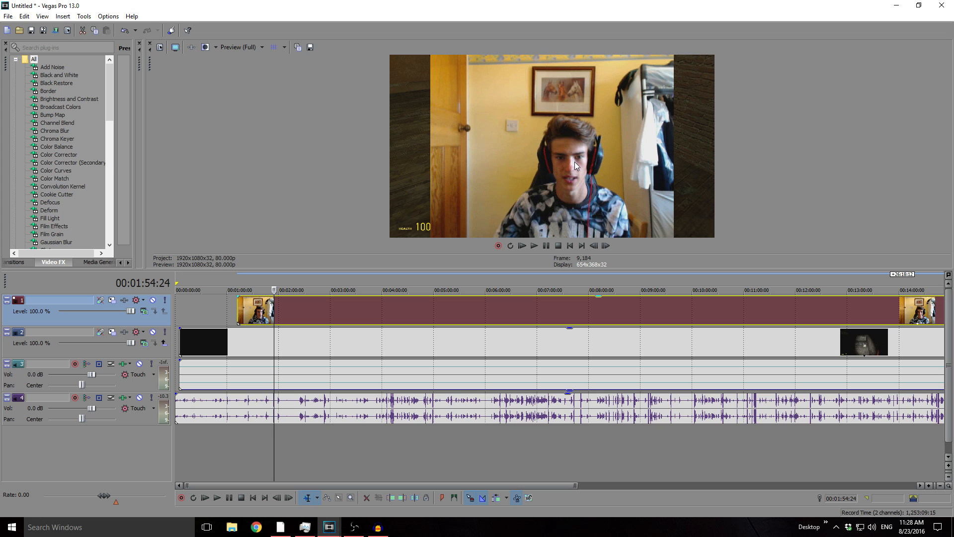
pyautogui.moveTo(797, 241)
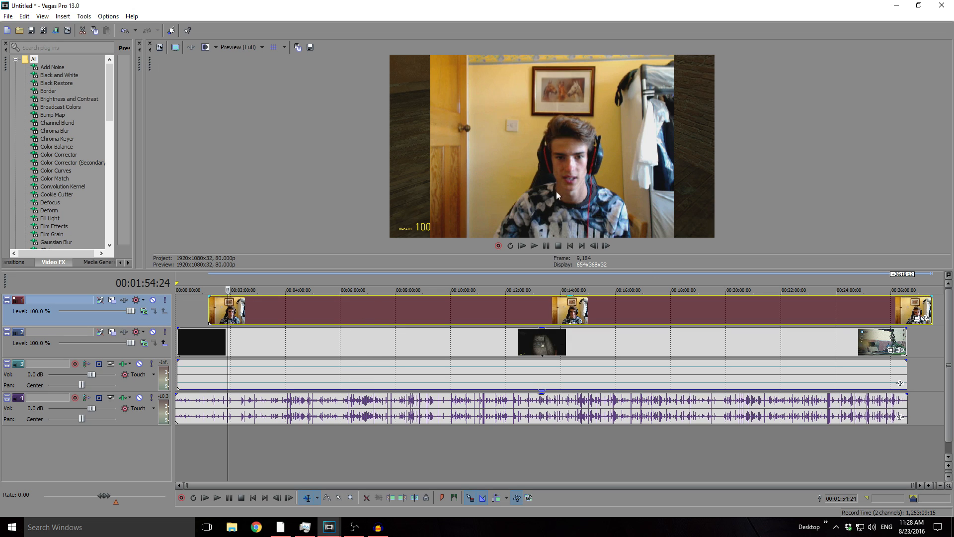
pyautogui.moveTo(726, 211)
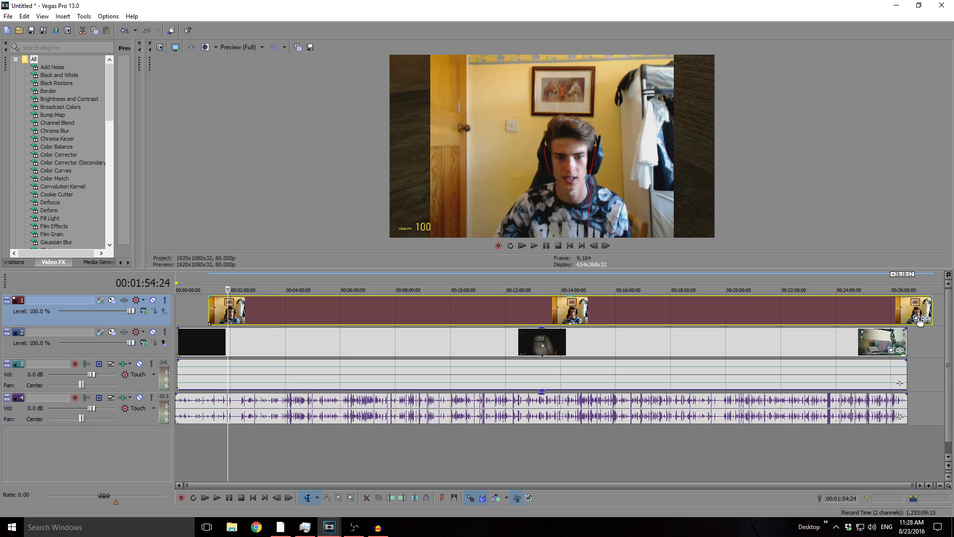
pyautogui.moveTo(919, 320)
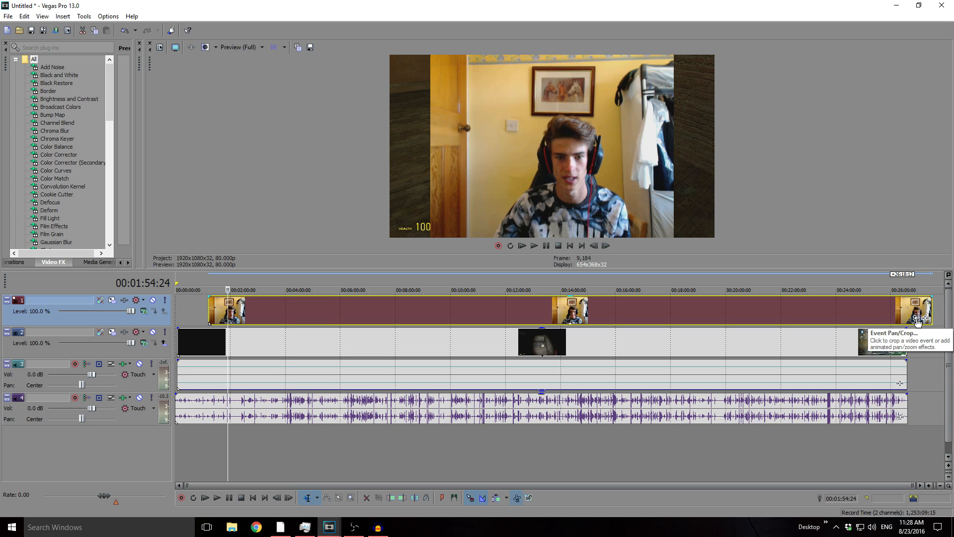
# Open the webcam clip's Pan/Crop and resize its frame to about 680 by 510
pyautogui.click(911, 317)
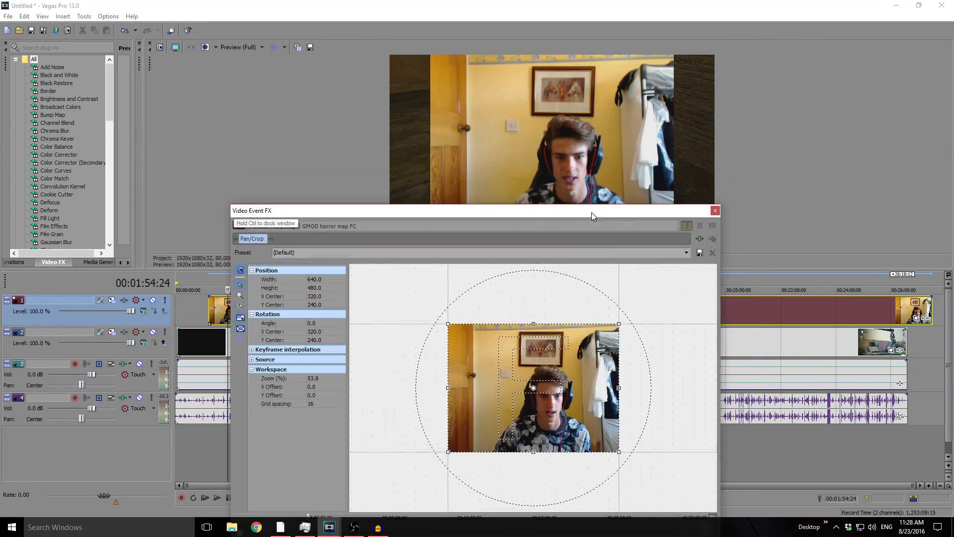
pyautogui.moveTo(617, 324); pyautogui.dragTo(610, 326)
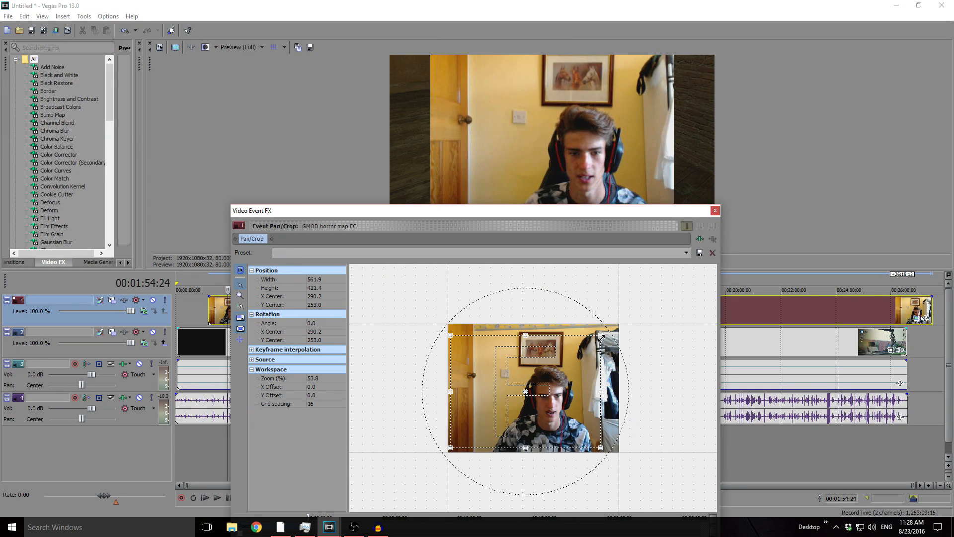
pyautogui.moveTo(525, 390); pyautogui.dragTo(560, 418)
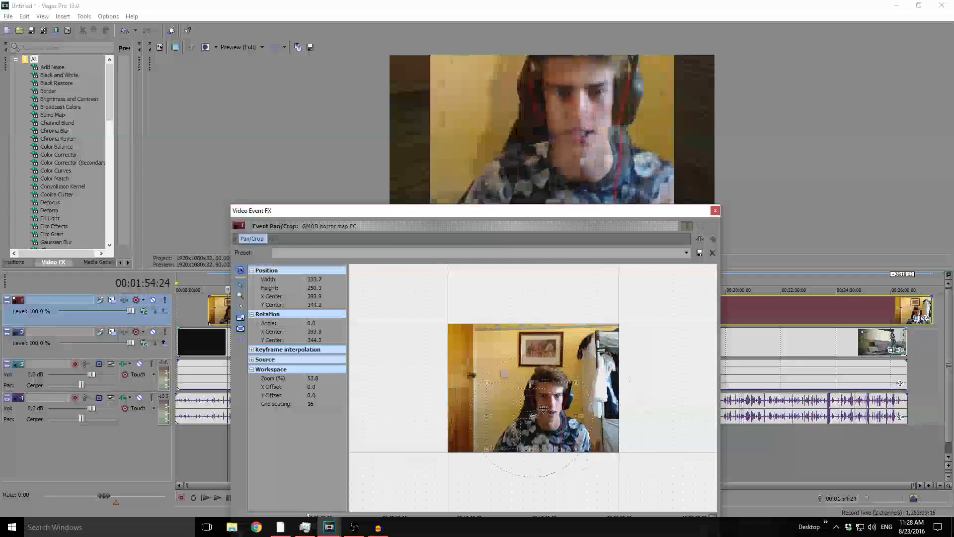
pyautogui.moveTo(539, 407); pyautogui.dragTo(493, 399)
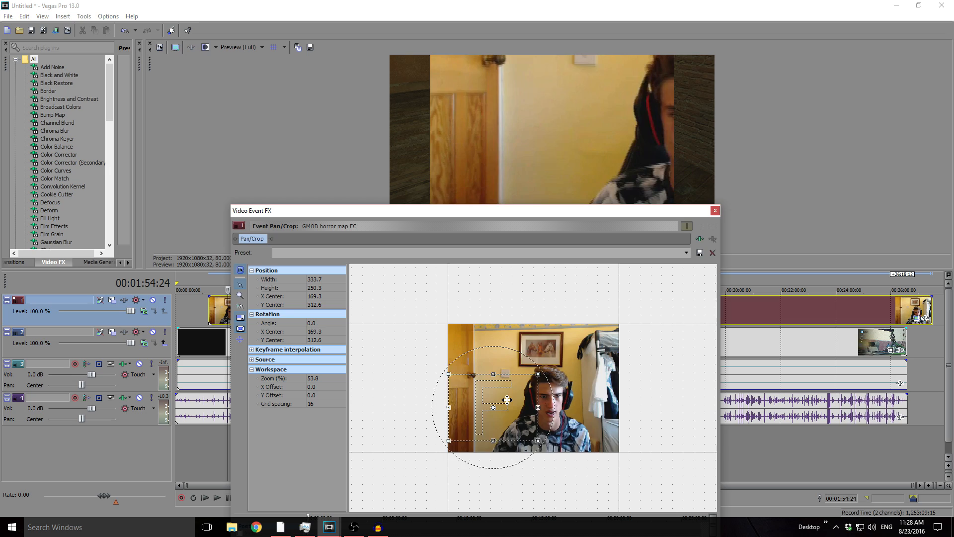
pyautogui.moveTo(492, 401); pyautogui.dragTo(546, 404)
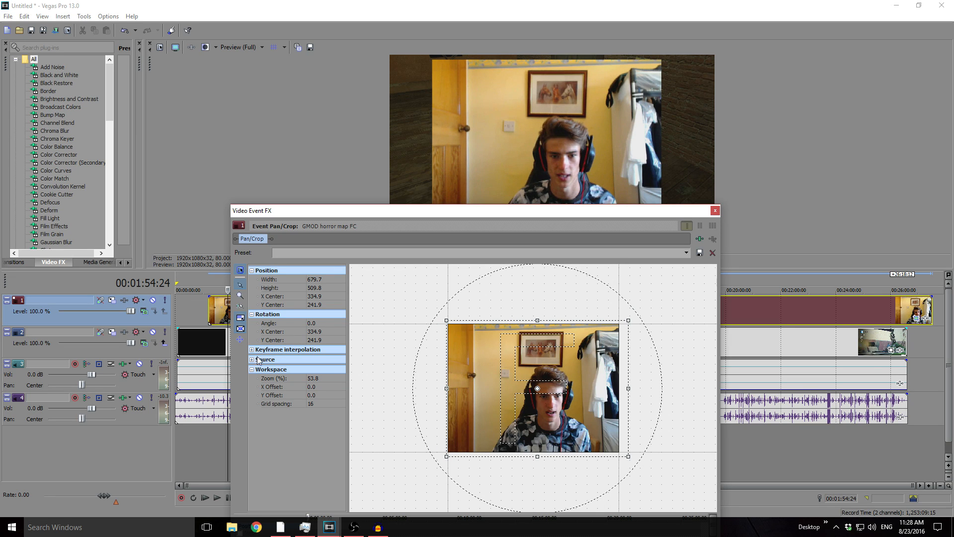
# Set Maintain aspect ratio to No in the Pan/Crop source settings
pyautogui.click(267, 358)
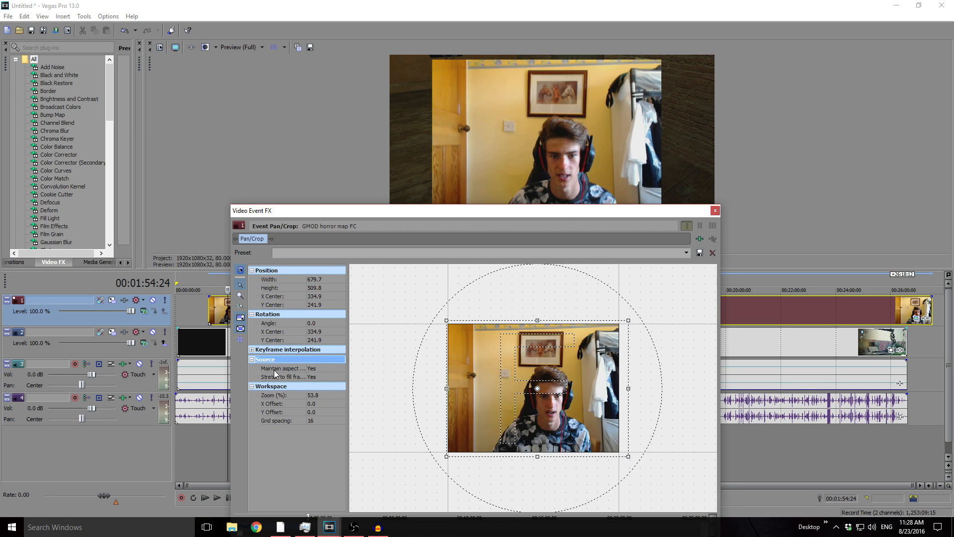
pyautogui.click(326, 368)
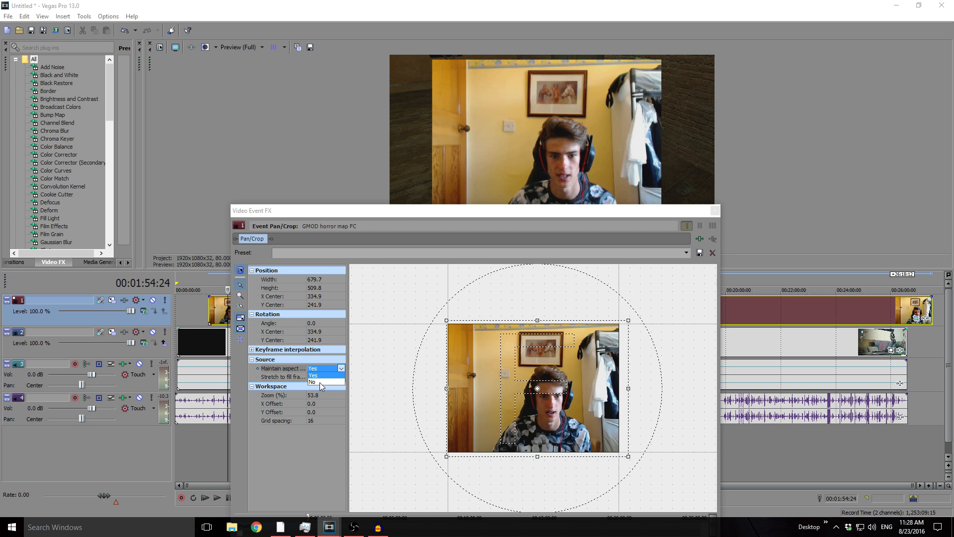
pyautogui.click(311, 383)
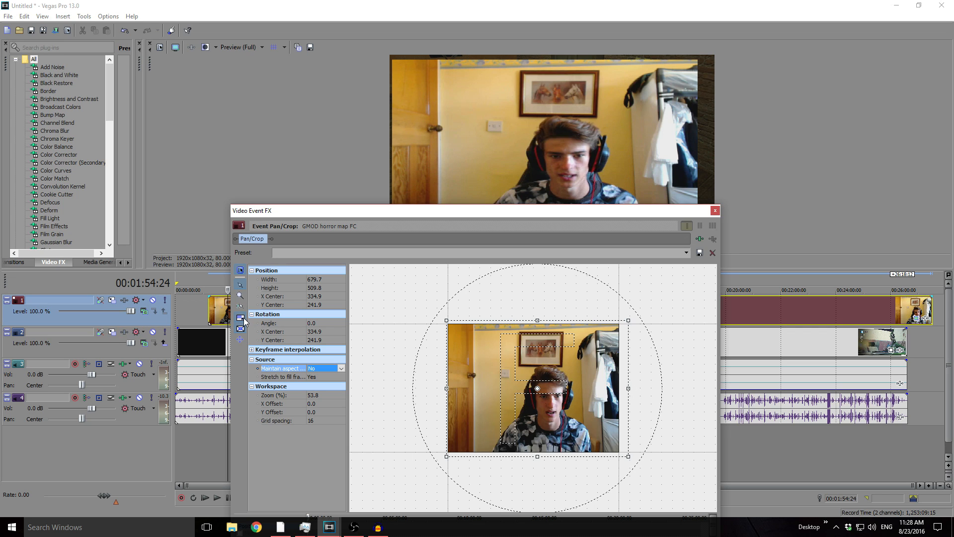
pyautogui.moveTo(240, 321)
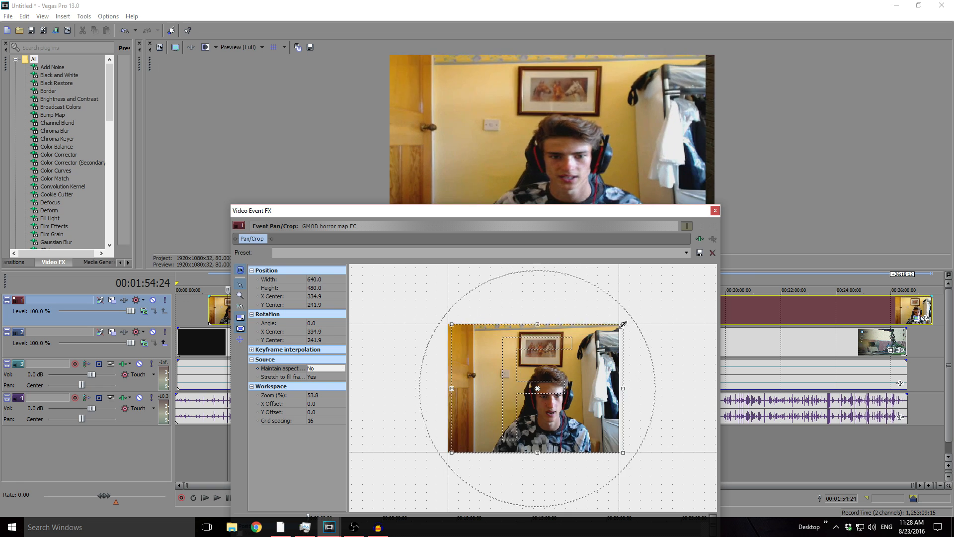
# Stretch the webcam framing box wider to about 925 by 532
pyautogui.moveTo(623, 388); pyautogui.dragTo(631, 388)
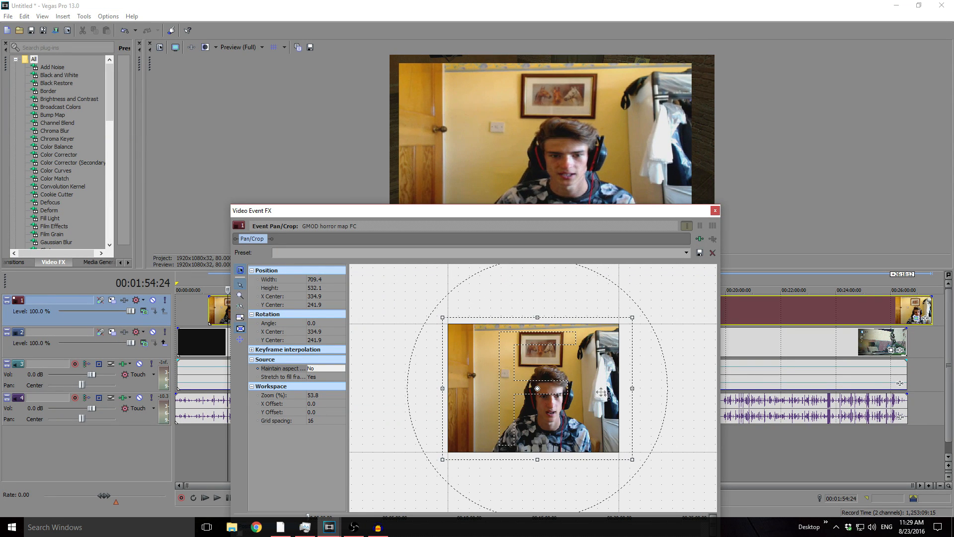
pyautogui.moveTo(631, 388); pyautogui.dragTo(640, 388)
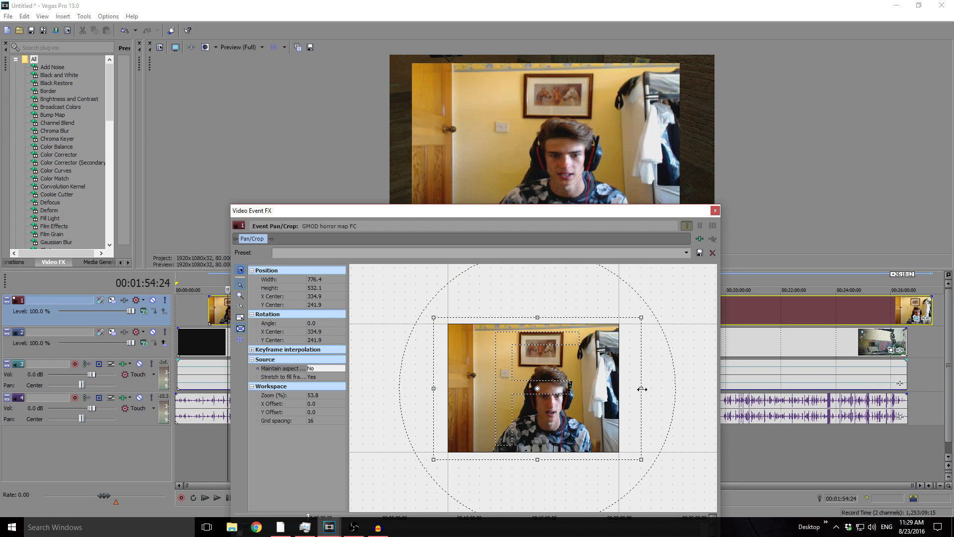
pyautogui.moveTo(641, 388); pyautogui.dragTo(656, 390)
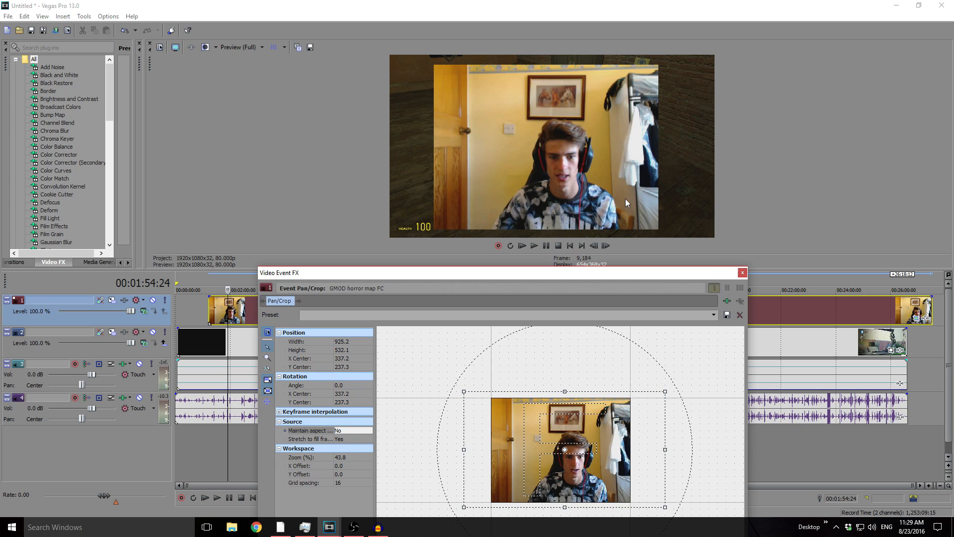
pyautogui.moveTo(423, 73)
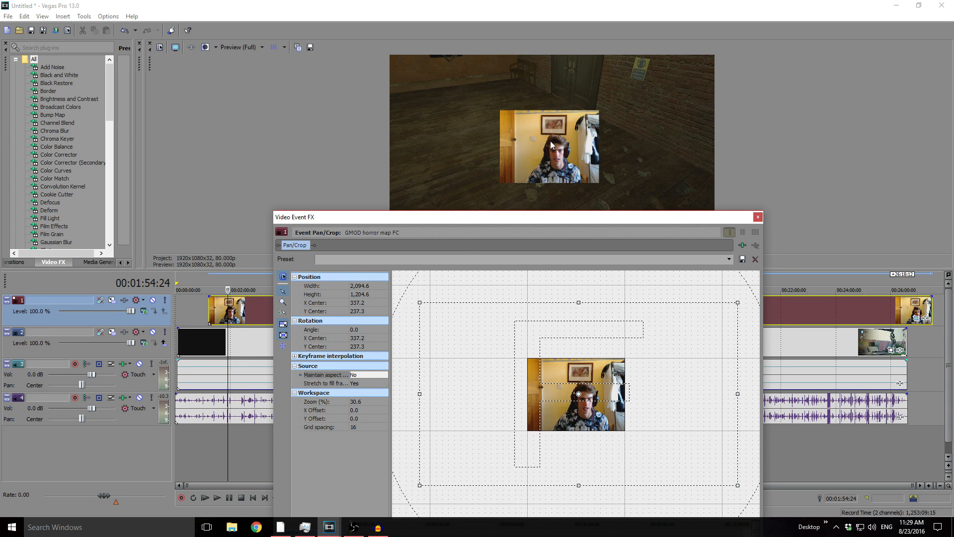
pyautogui.moveTo(587, 153)
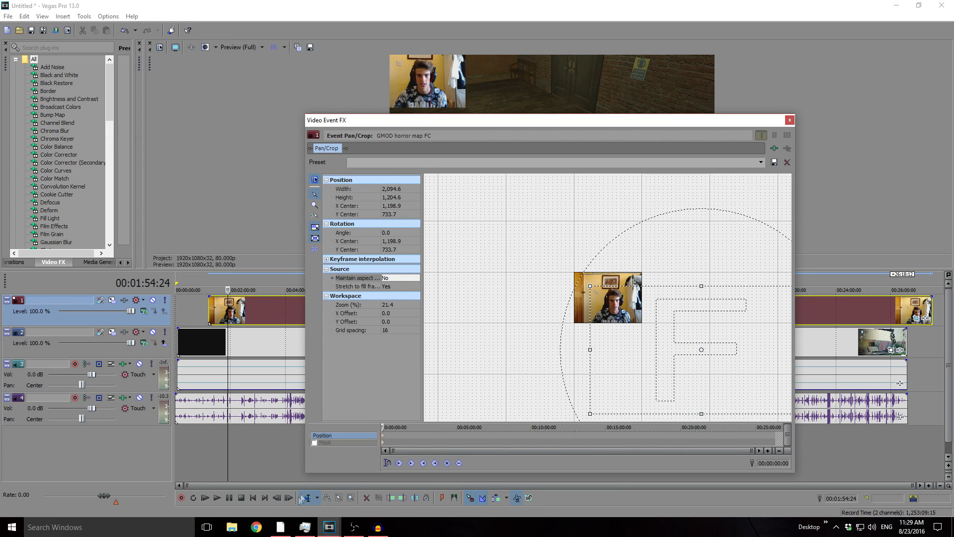
pyautogui.moveTo(325, 447)
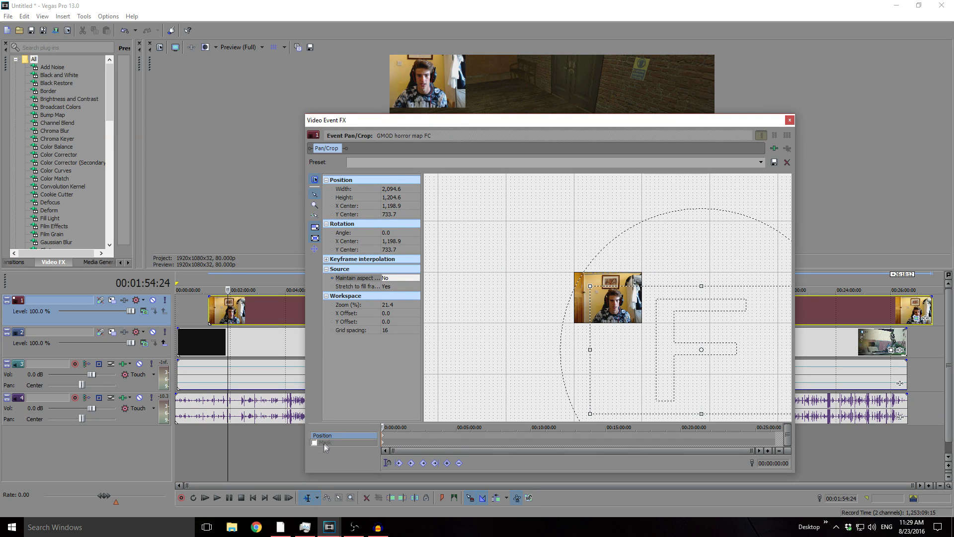
# Enable masking and raise the rectangle mask's top edge around the face
pyautogui.click(315, 441)
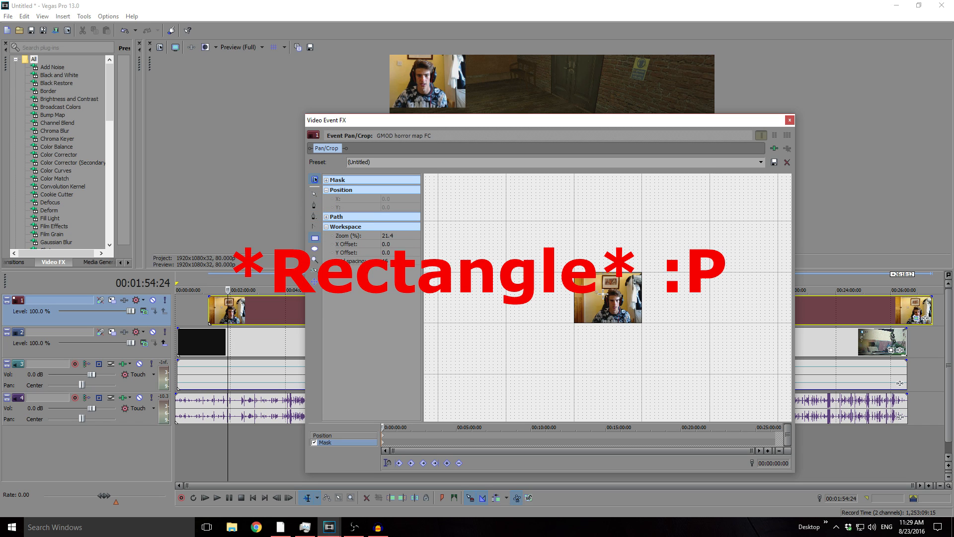
pyautogui.moveTo(315, 239)
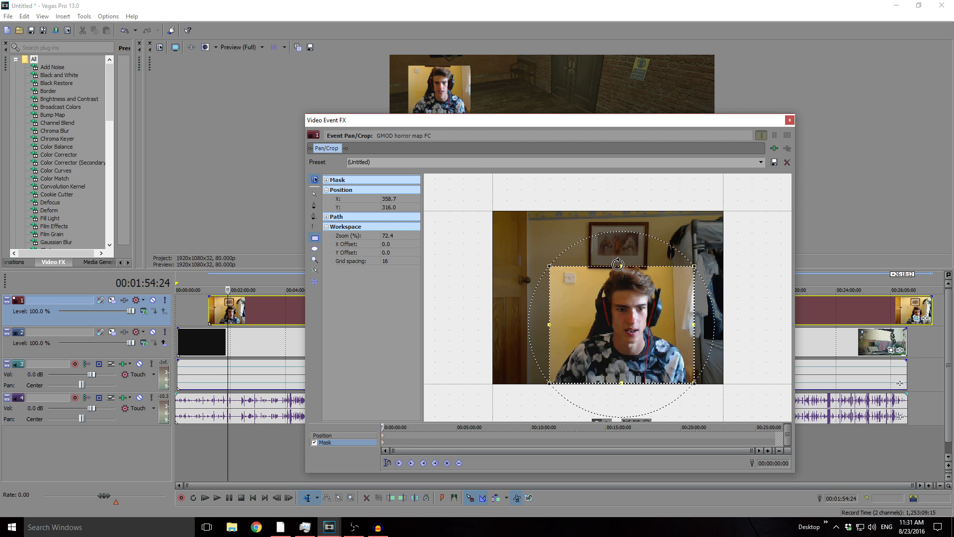
pyautogui.moveTo(616, 264); pyautogui.dragTo(616, 256)
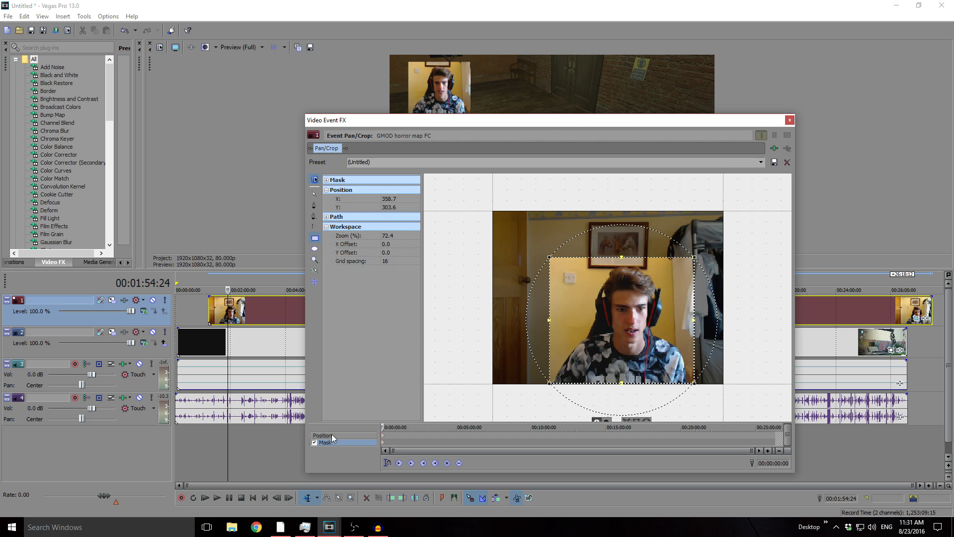
# Nudge the masked webcam frame into the top-left corner and close Pan/Crop
pyautogui.click(322, 435)
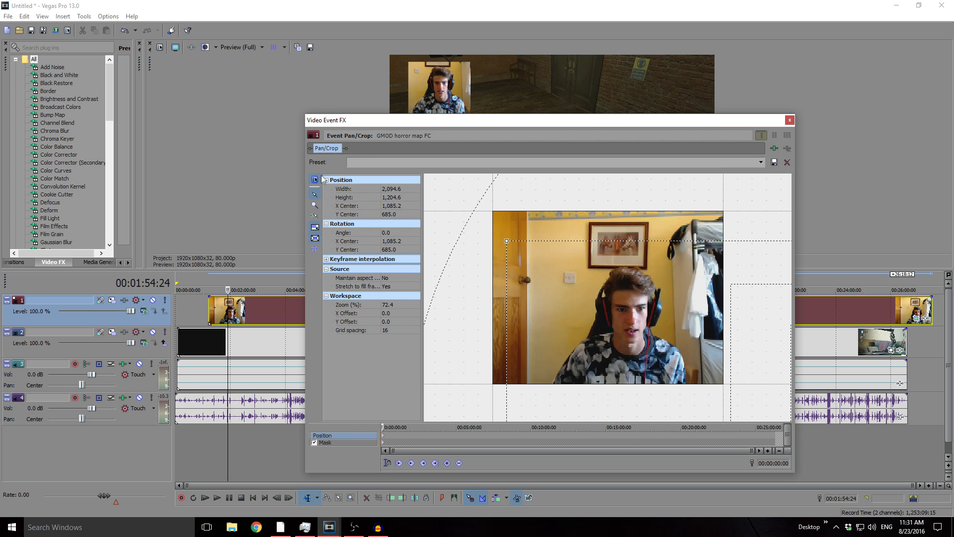
pyautogui.moveTo(315, 250)
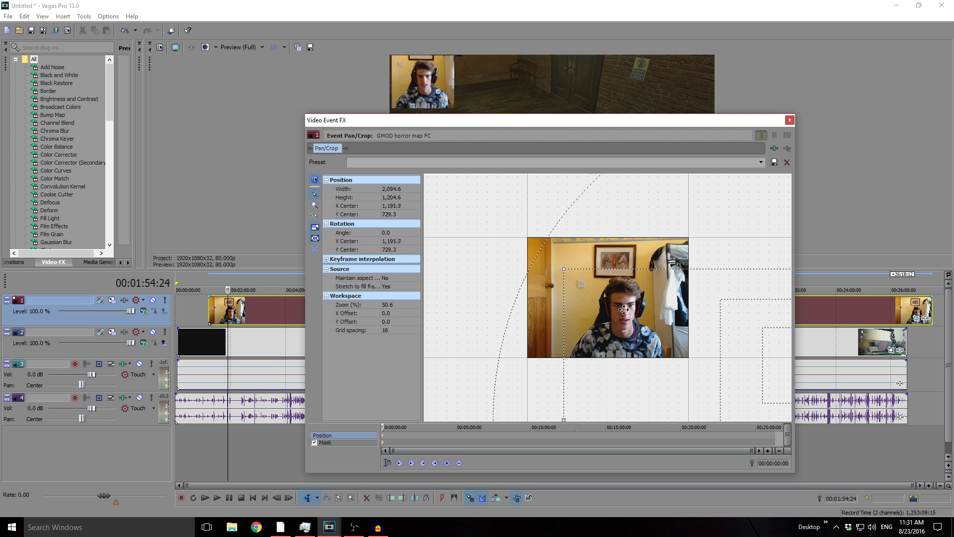
pyautogui.moveTo(607, 298); pyautogui.dragTo(613, 303)
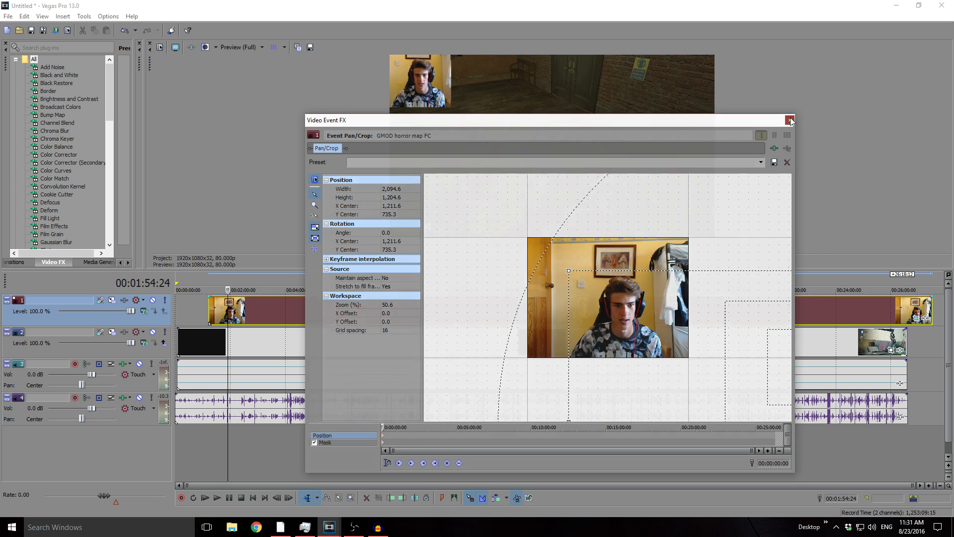
pyautogui.click(791, 120)
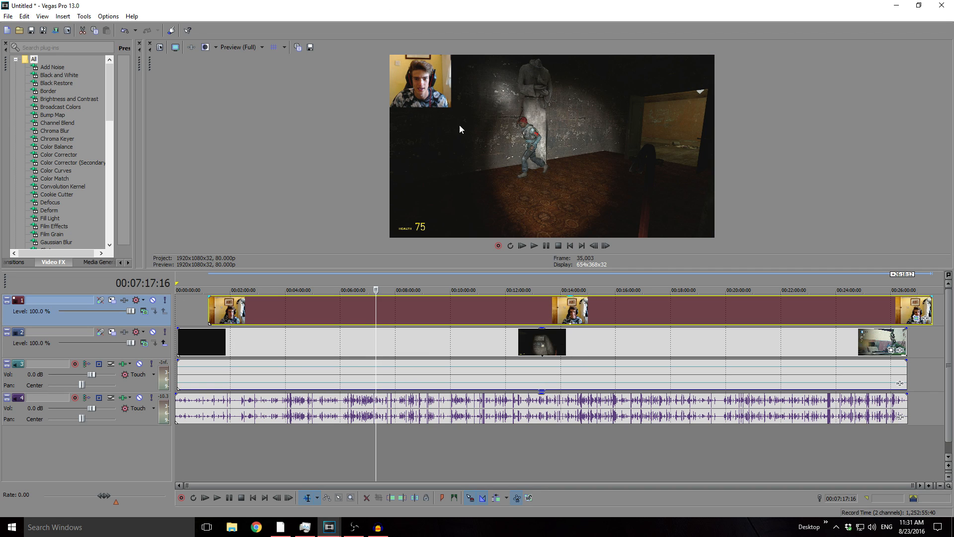
pyautogui.moveTo(477, 117)
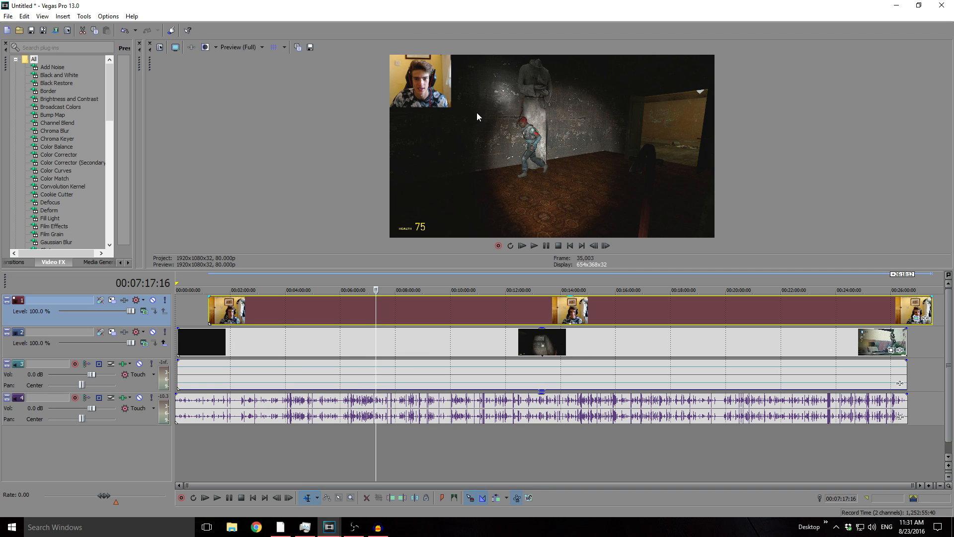
pyautogui.moveTo(796, 159)
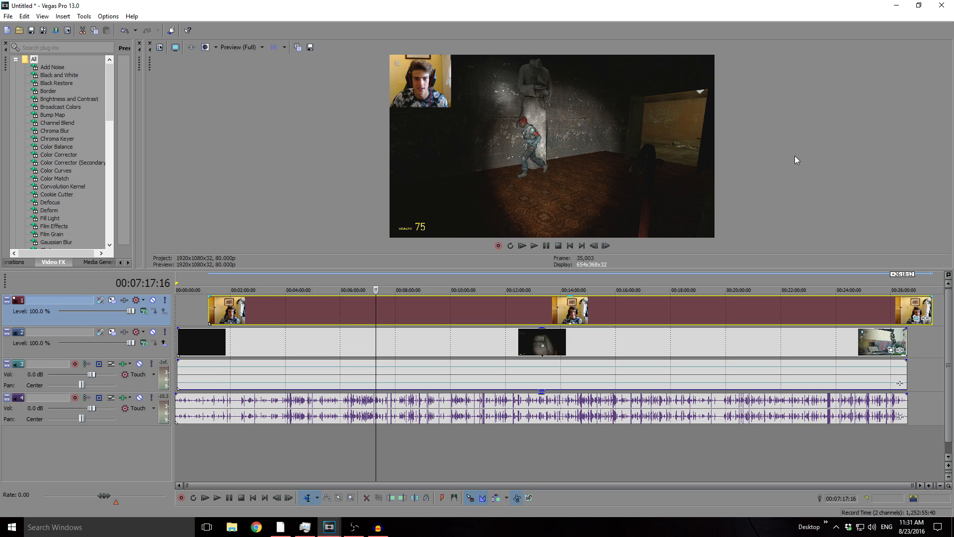
pyautogui.moveTo(800, 181)
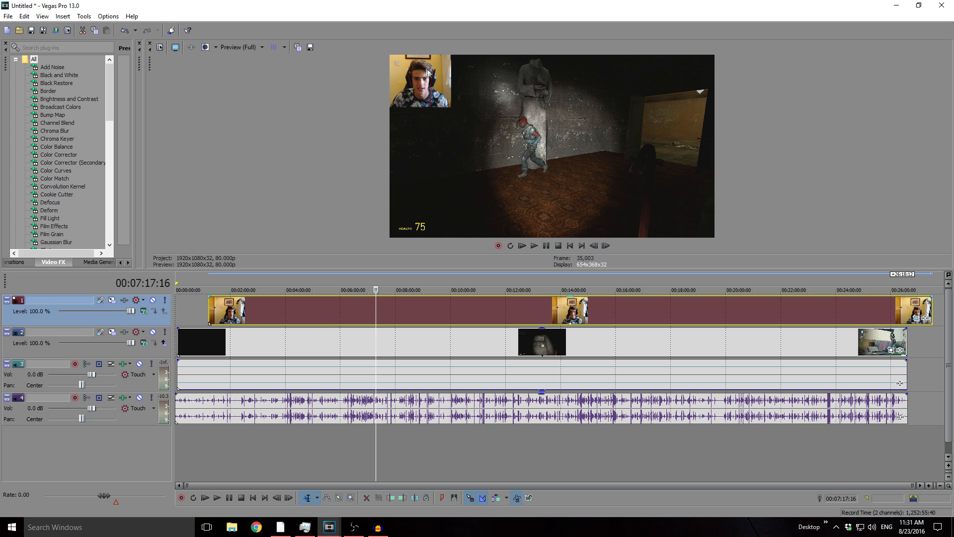
pyautogui.moveTo(477, 97)
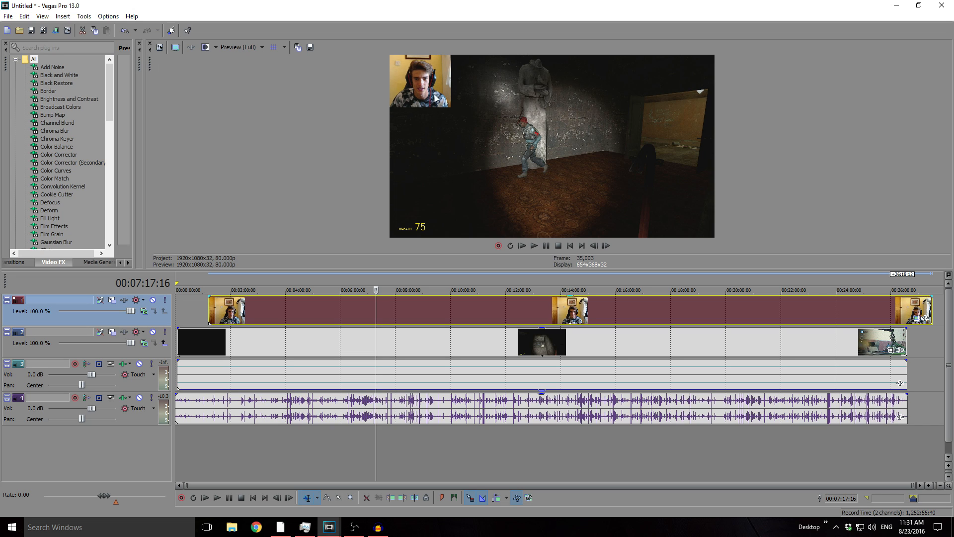
pyautogui.moveTo(436, 98)
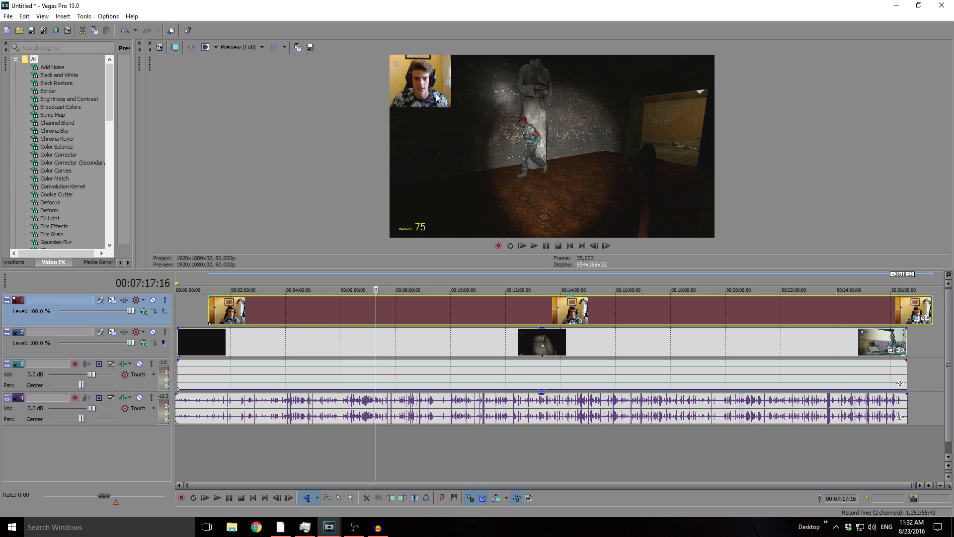